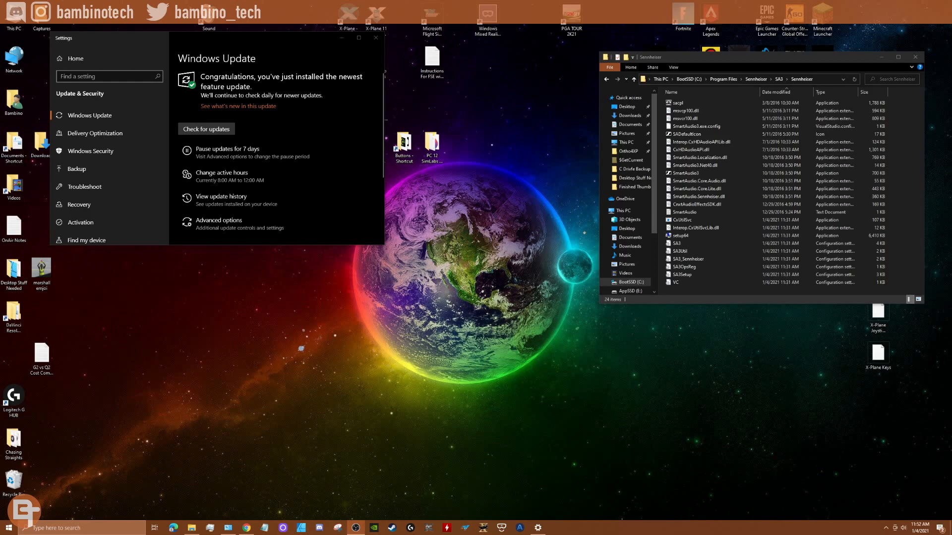
{"action": "mouse_move", "coordinate": [326, 298]}
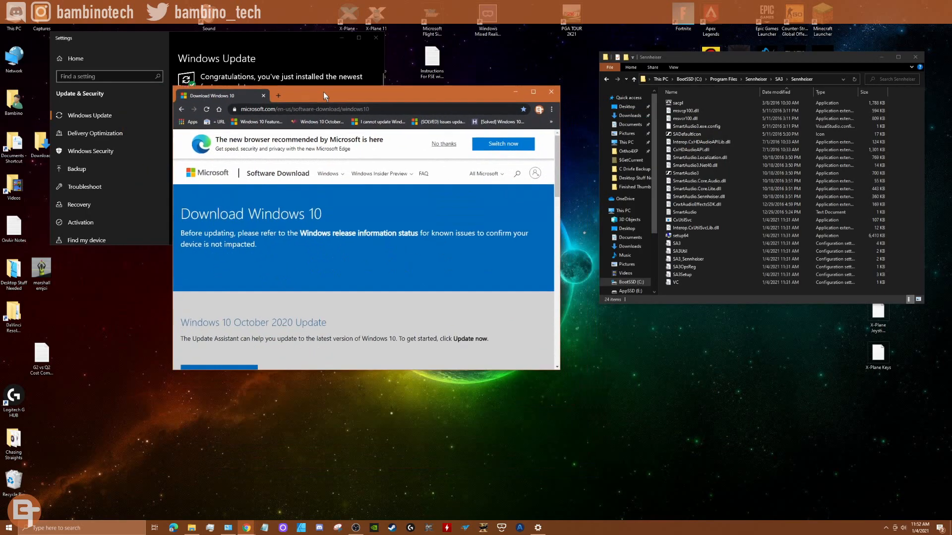
Step: Dismiss the Edge banner, scroll to the Windows 10 installation media section, and close Chrome
{"action": "left_click", "coordinate": [443, 144]}
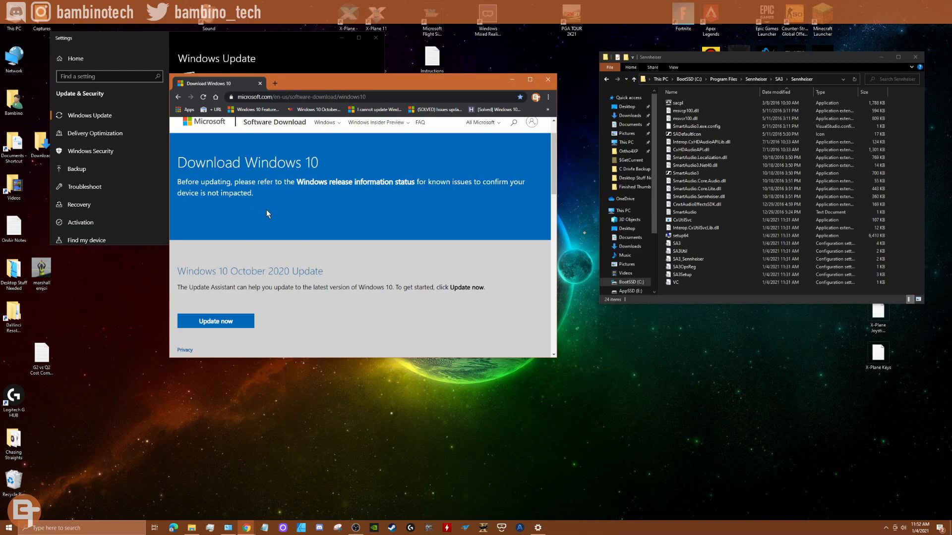
{"action": "scroll", "scroll_direction": "down", "scroll_amount": 3}
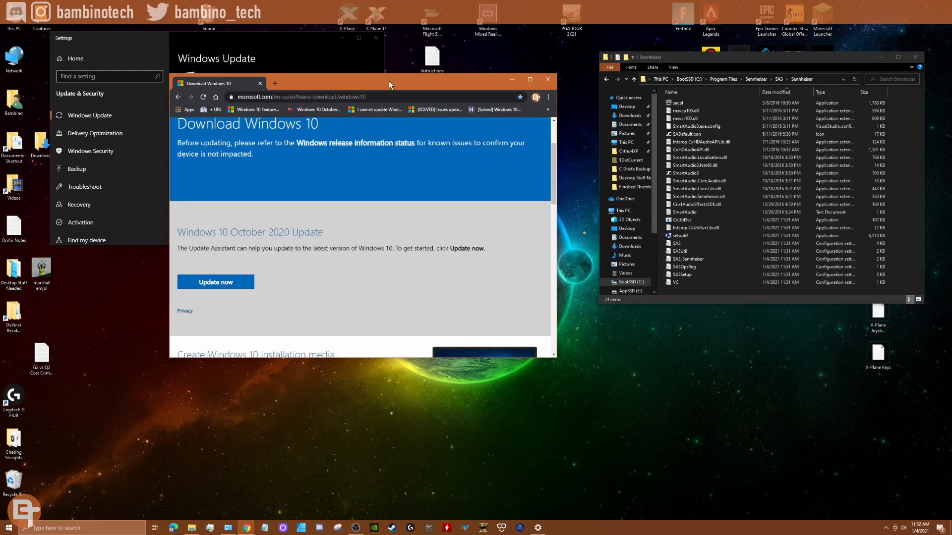
{"action": "mouse_move", "coordinate": [383, 86]}
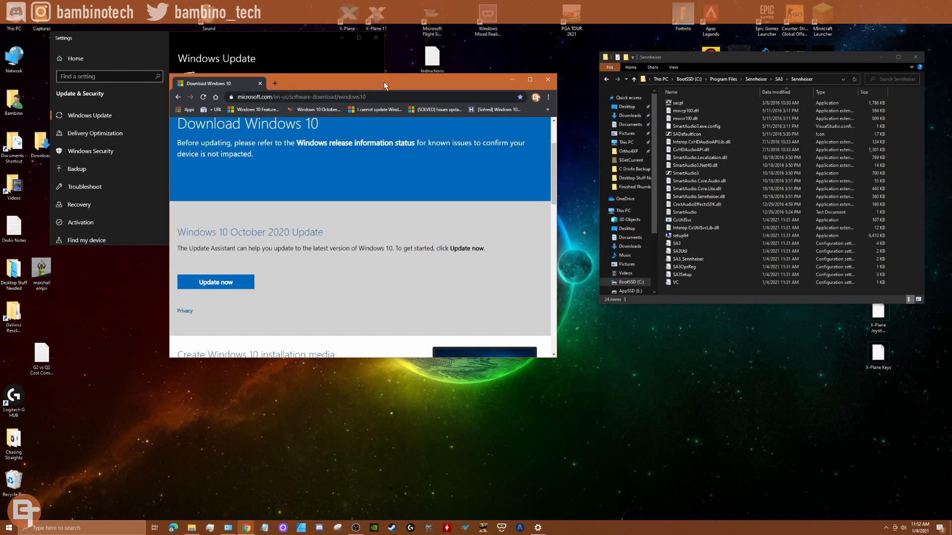
{"action": "scroll", "scroll_direction": "down", "scroll_amount": 3}
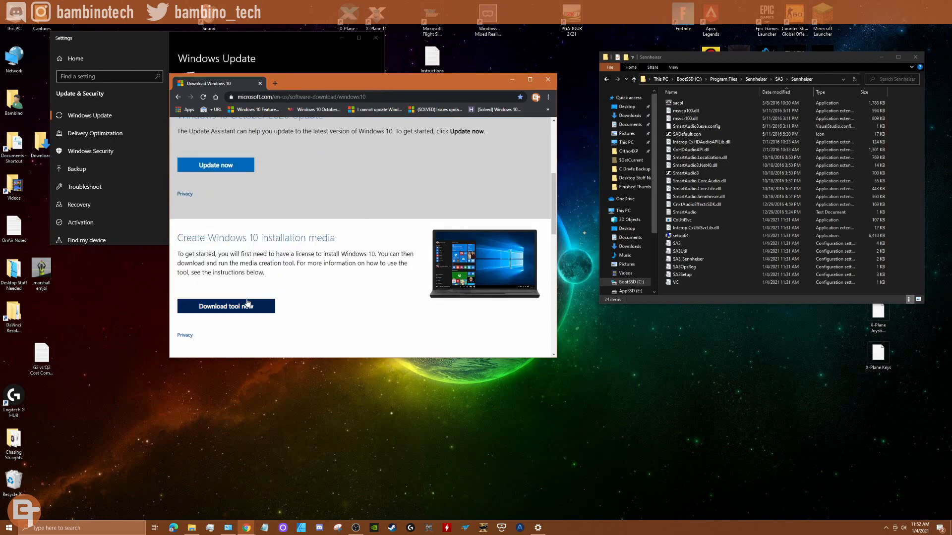
{"action": "mouse_move", "coordinate": [492, 191]}
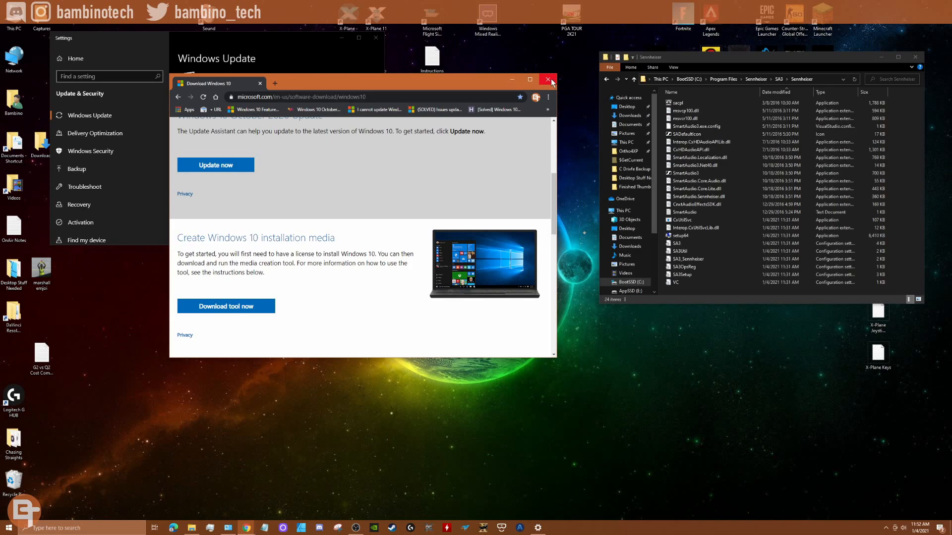
{"action": "left_click", "coordinate": [548, 80]}
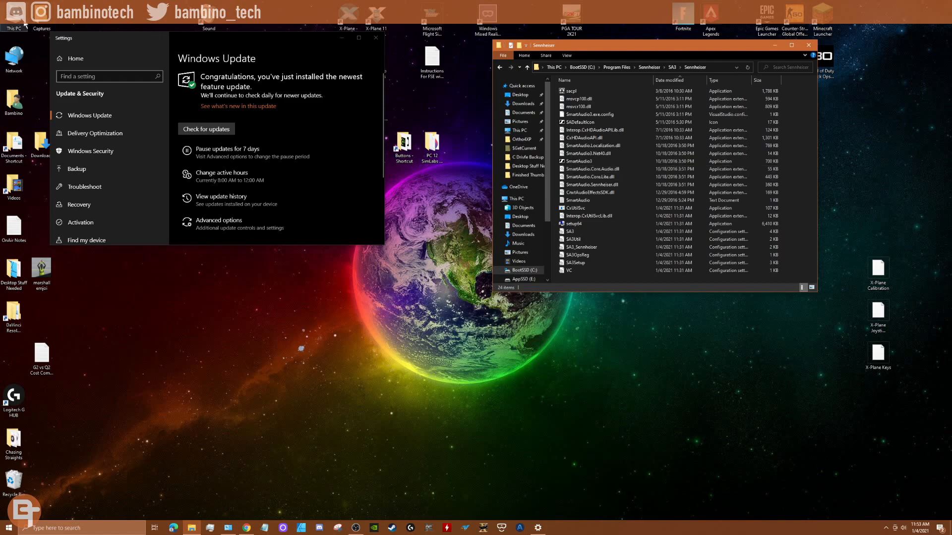
Step: Close the Windows Update settings window from its taskbar icon
{"action": "right_click", "coordinate": [13, 12]}
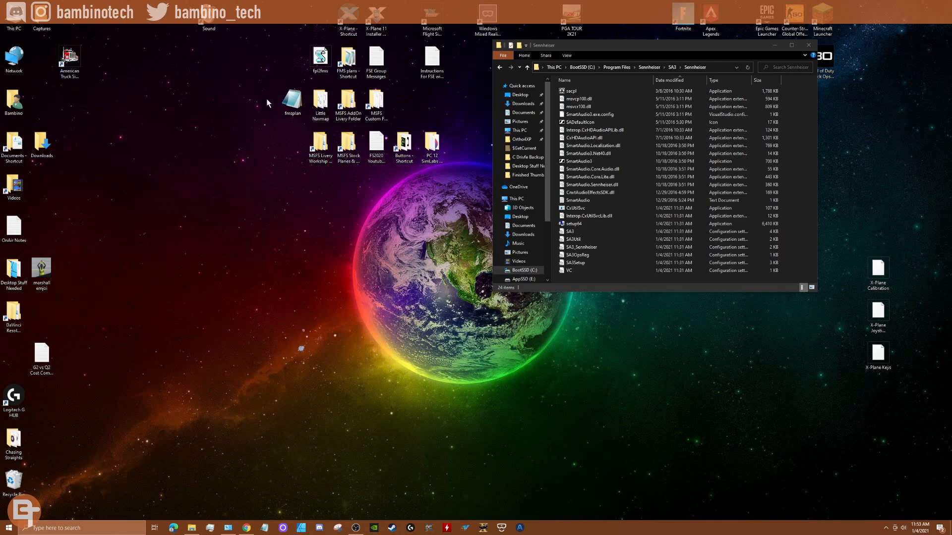
{"action": "mouse_move", "coordinate": [278, 265]}
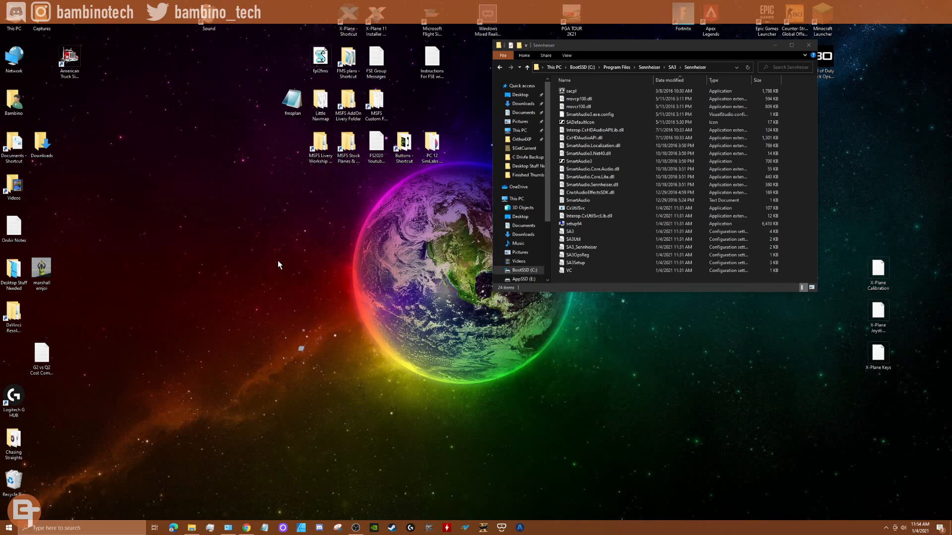
{"action": "mouse_move", "coordinate": [344, 274]}
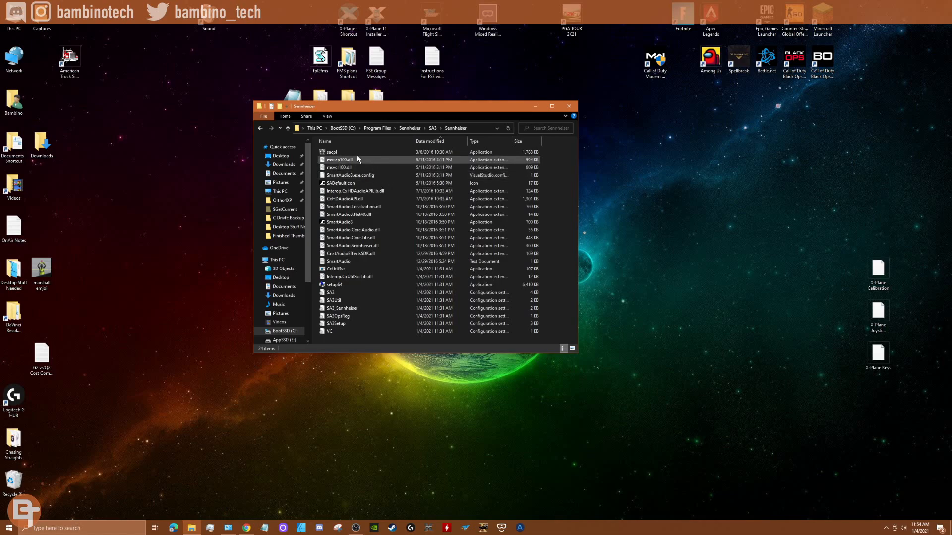
{"action": "mouse_move", "coordinate": [383, 169]}
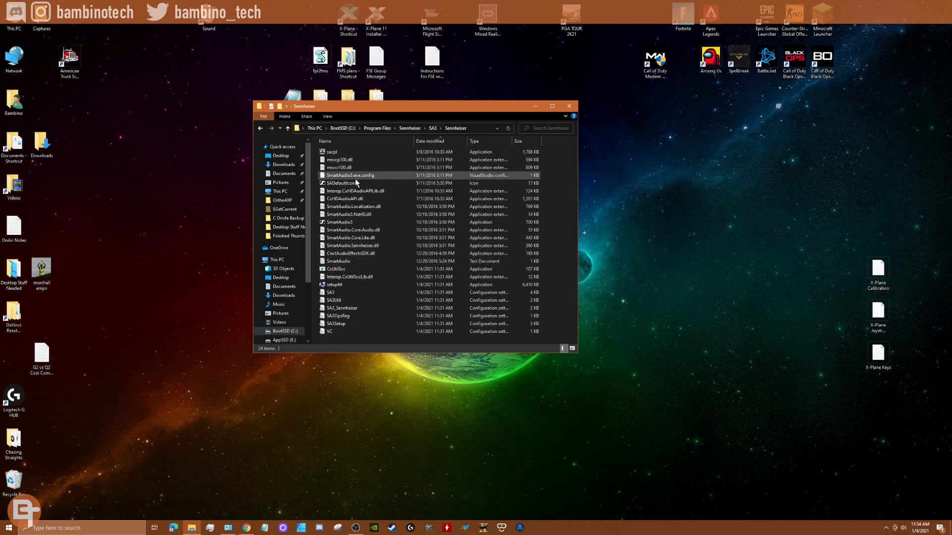
{"action": "mouse_move", "coordinate": [351, 175]}
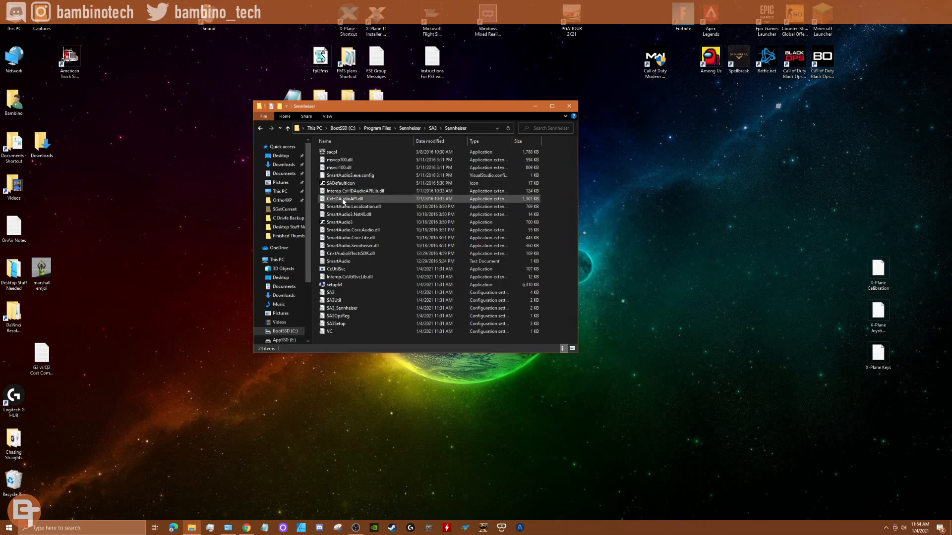
Step: Select the CxHDAudioAPI.dll and setup64 files to view the Conexant uninstaller details
{"action": "left_click", "coordinate": [342, 284]}
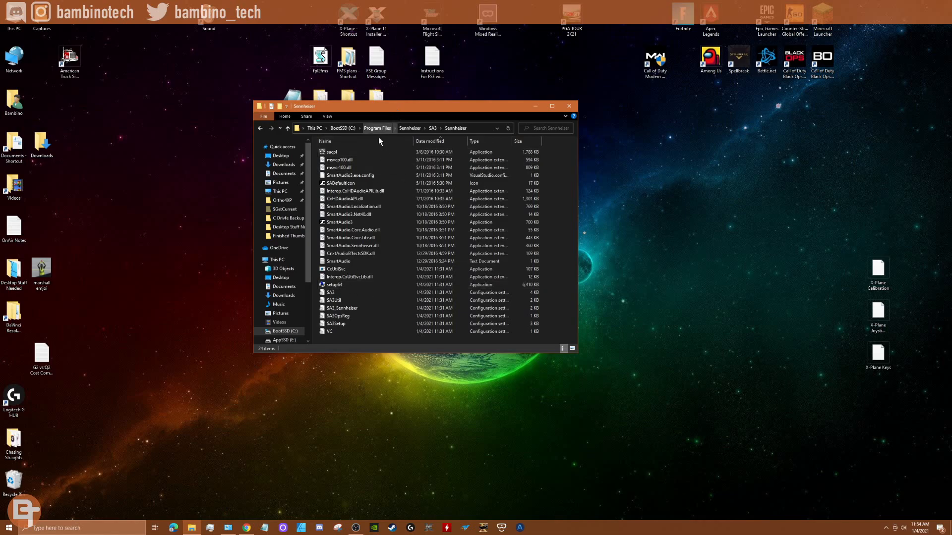
{"action": "left_click", "coordinate": [331, 291]}
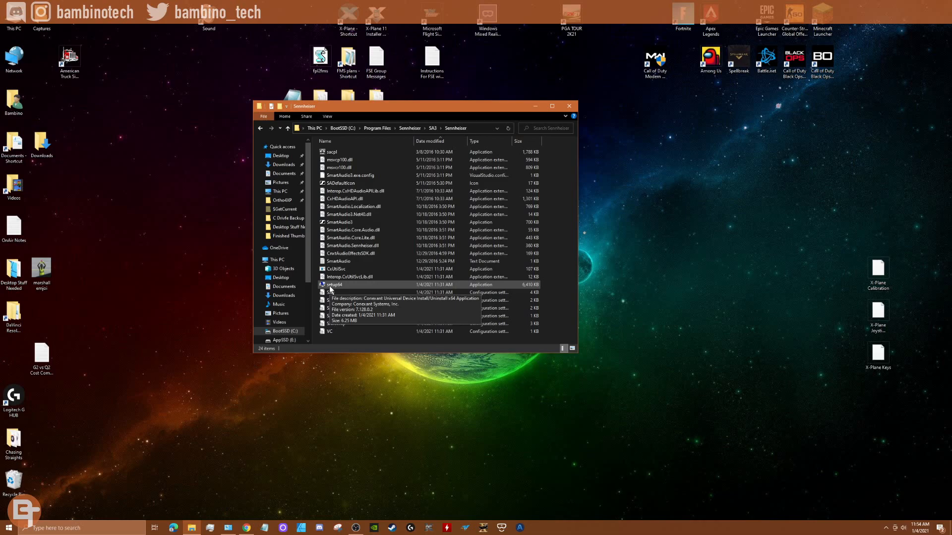
{"action": "mouse_move", "coordinate": [672, 126]}
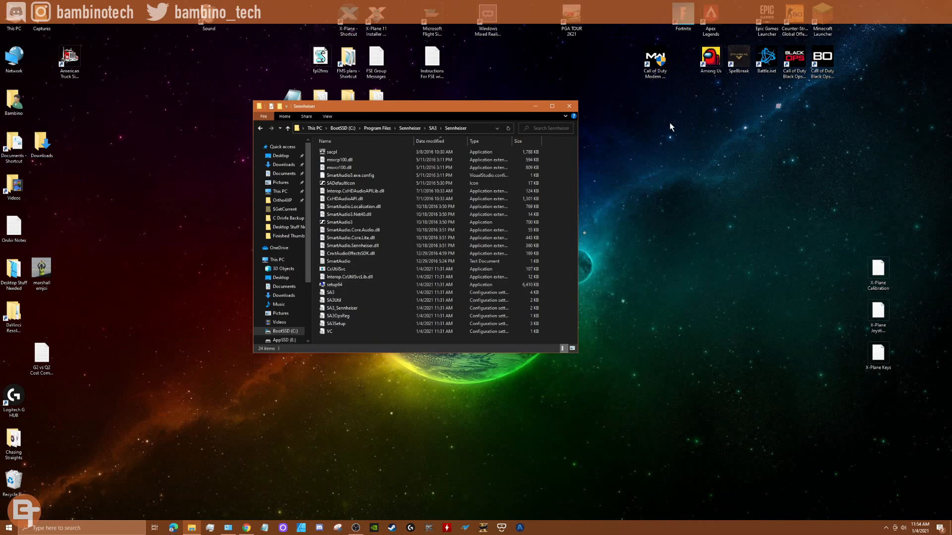
{"action": "mouse_move", "coordinate": [391, 135]}
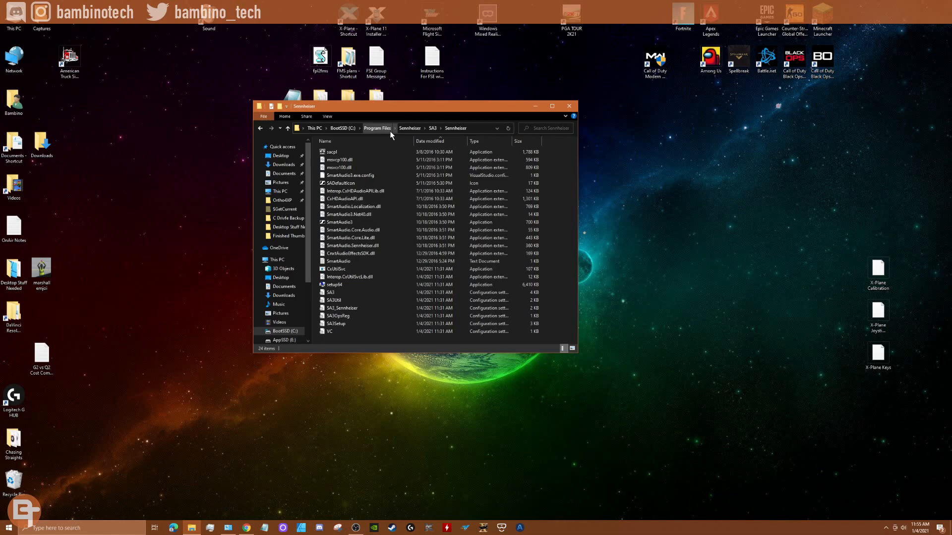
{"action": "mouse_move", "coordinate": [150, 345]}
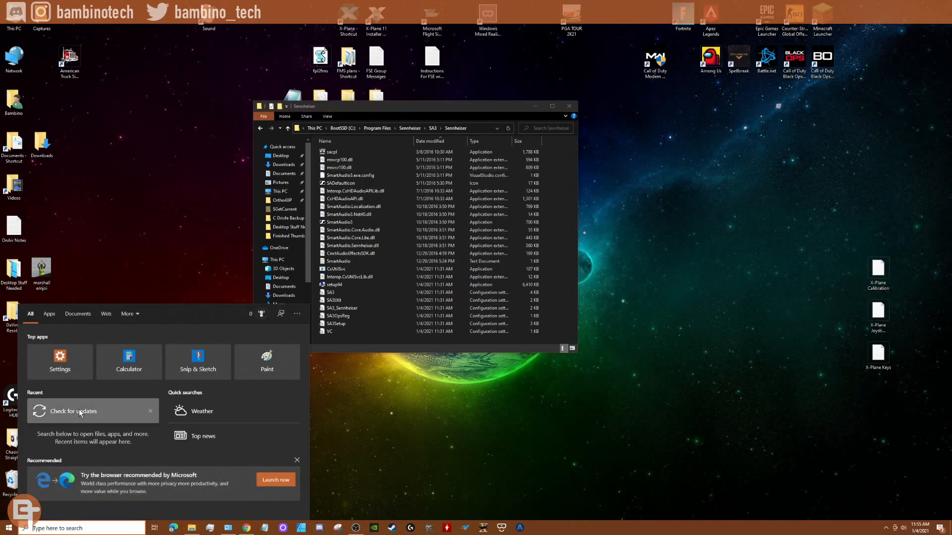
Step: Reopen Windows Update via Check for updates under Recent in Start
{"action": "left_click", "coordinate": [73, 411]}
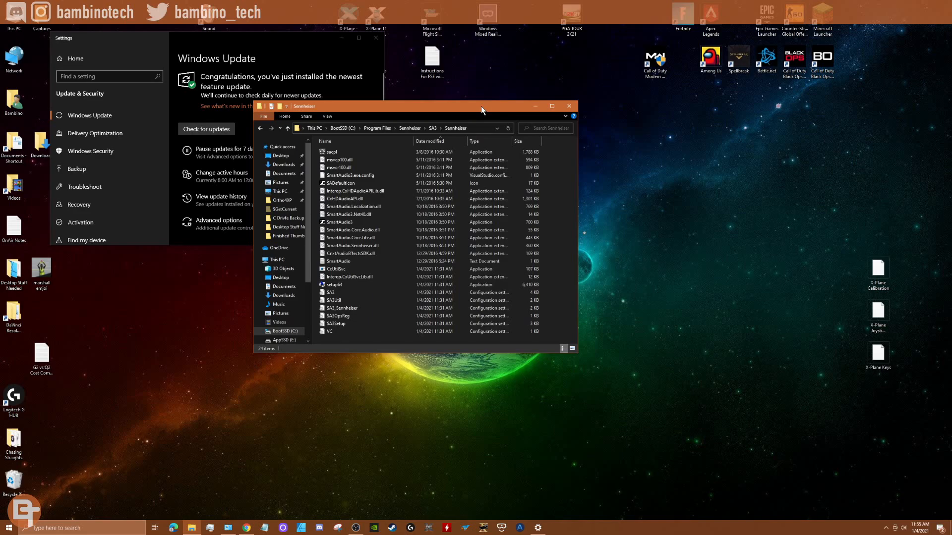
{"action": "mouse_move", "coordinate": [443, 354]}
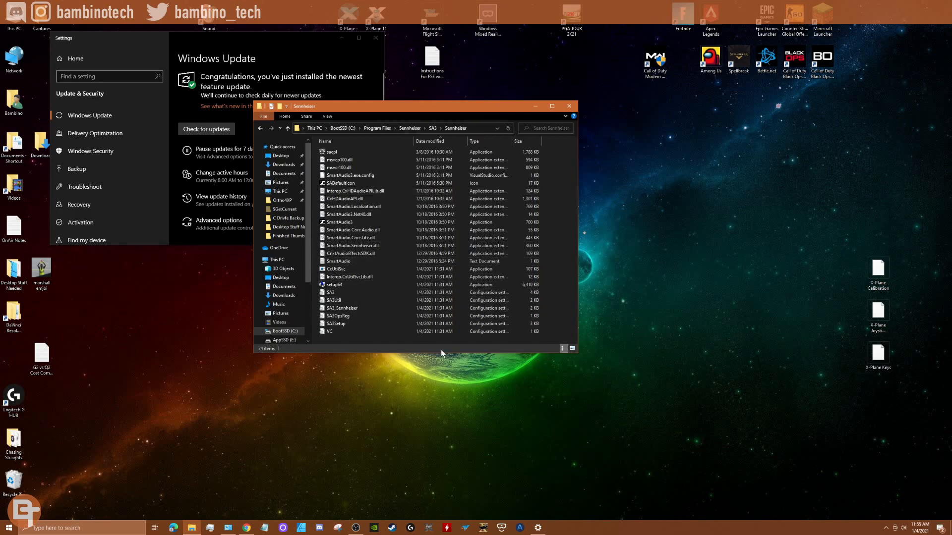
Step: Review the SA3 config files and Sennheiser Audio in Programs and Features, then close that list
{"action": "left_click", "coordinate": [342, 307]}
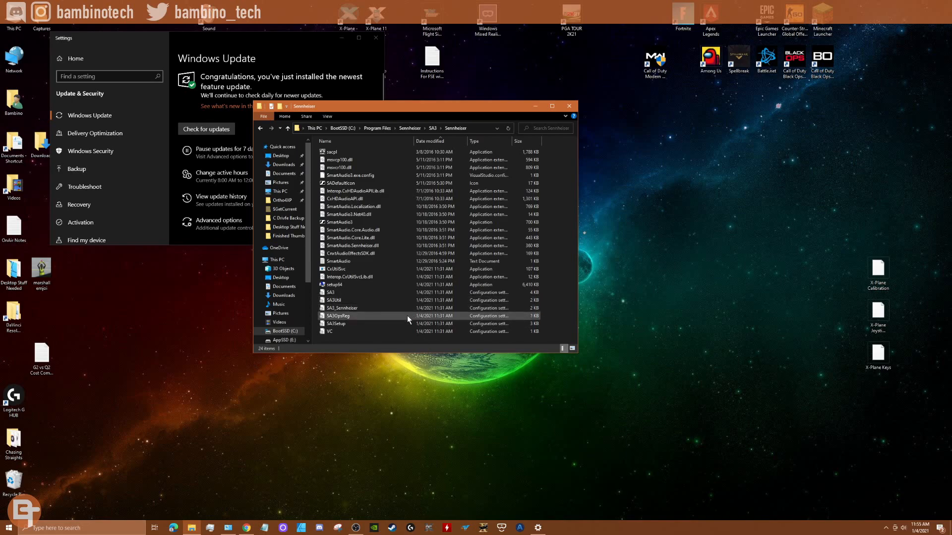
{"action": "mouse_move", "coordinate": [392, 296]}
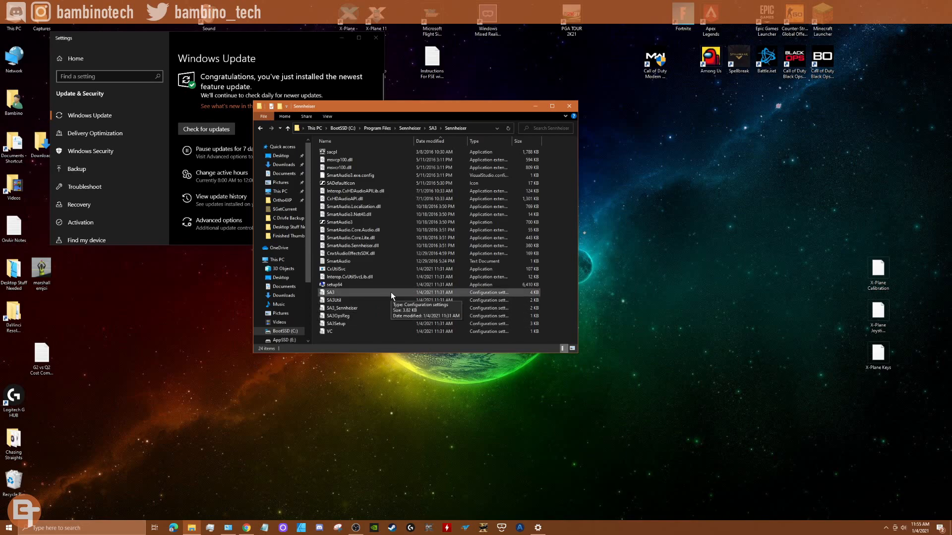
{"action": "mouse_move", "coordinate": [415, 401]}
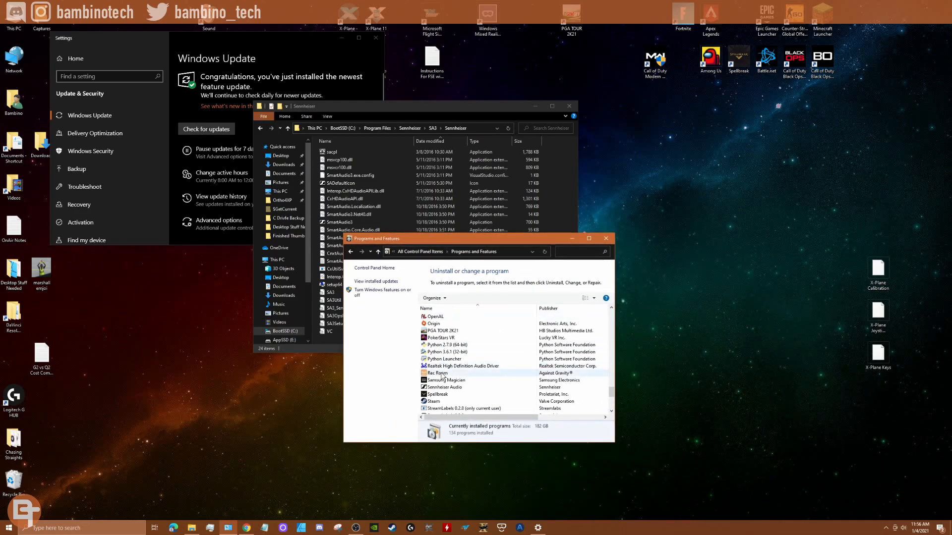
{"action": "left_click", "coordinate": [443, 387]}
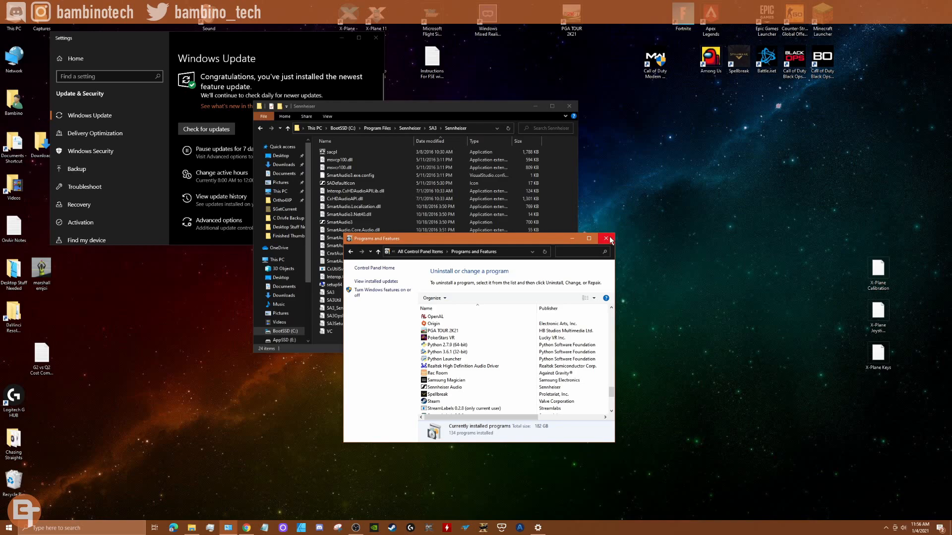
{"action": "left_click", "coordinate": [610, 239]}
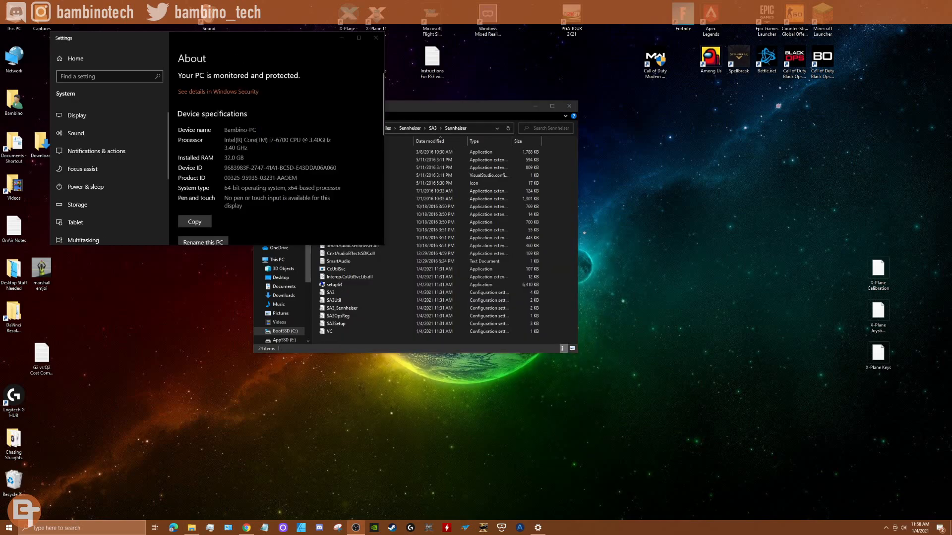
Step: Scroll to Windows specifications and highlight the 1/4/2021 install date for version 20H2
{"action": "scroll", "scroll_direction": "down", "scroll_amount": 3}
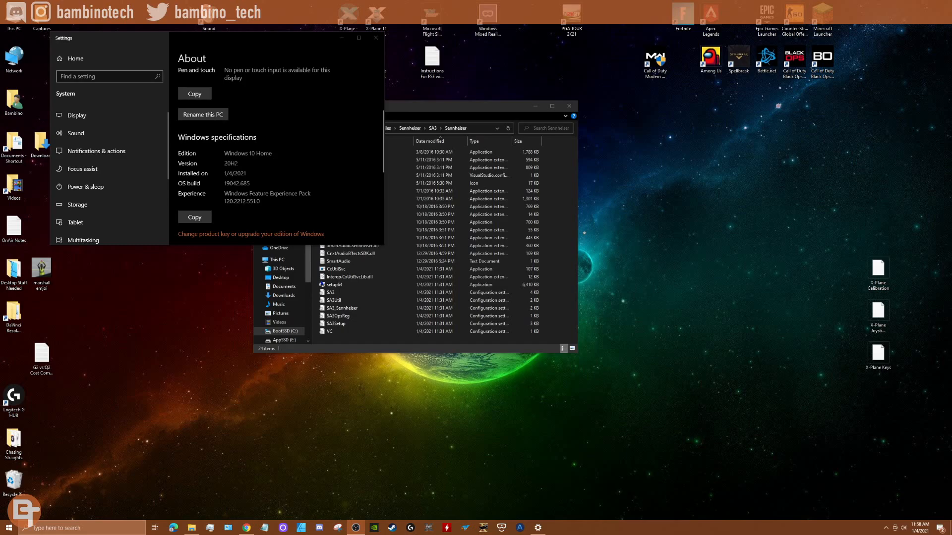
{"action": "double_click", "coordinate": [234, 172]}
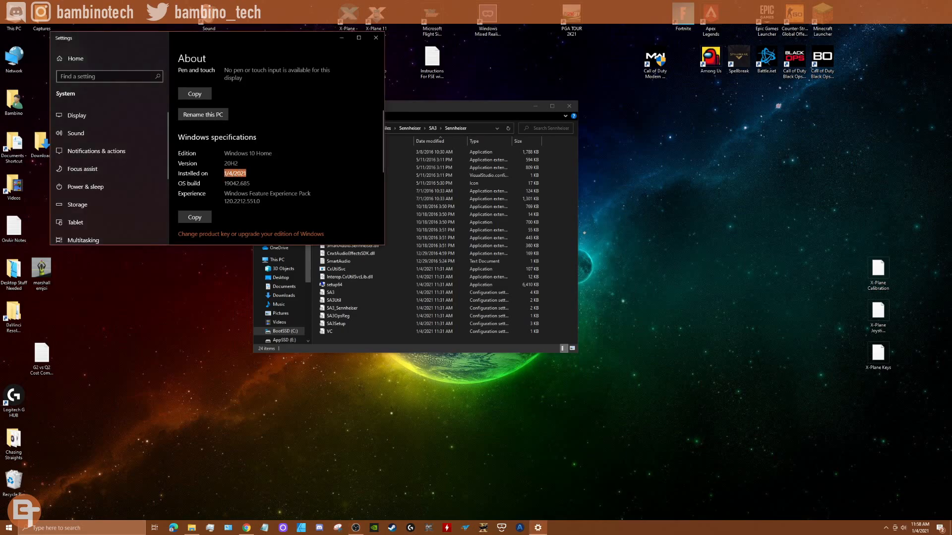
{"action": "mouse_move", "coordinate": [190, 184]}
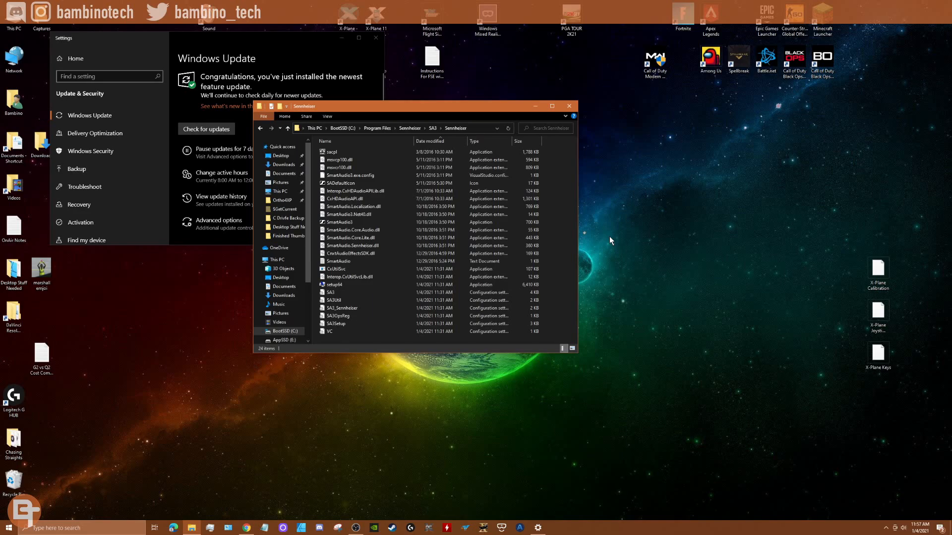
{"action": "mouse_move", "coordinate": [334, 285]}
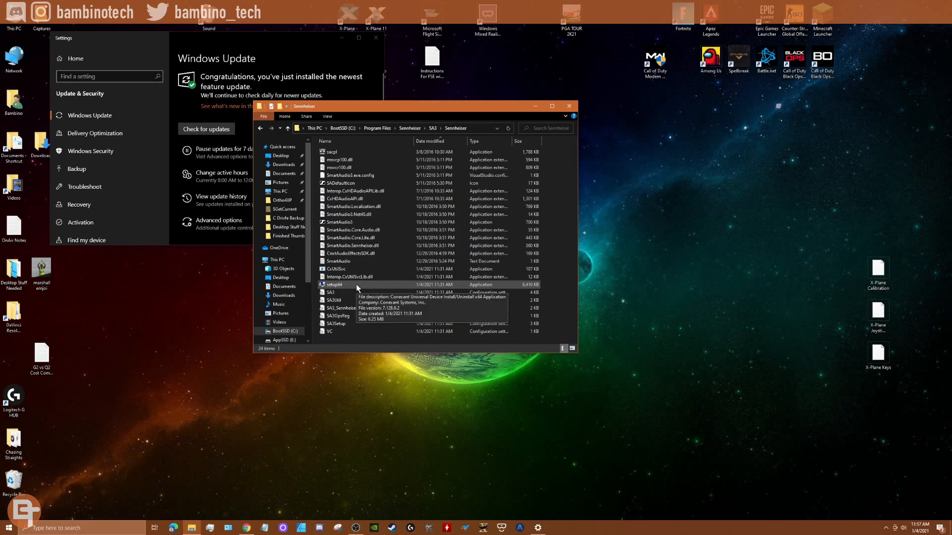